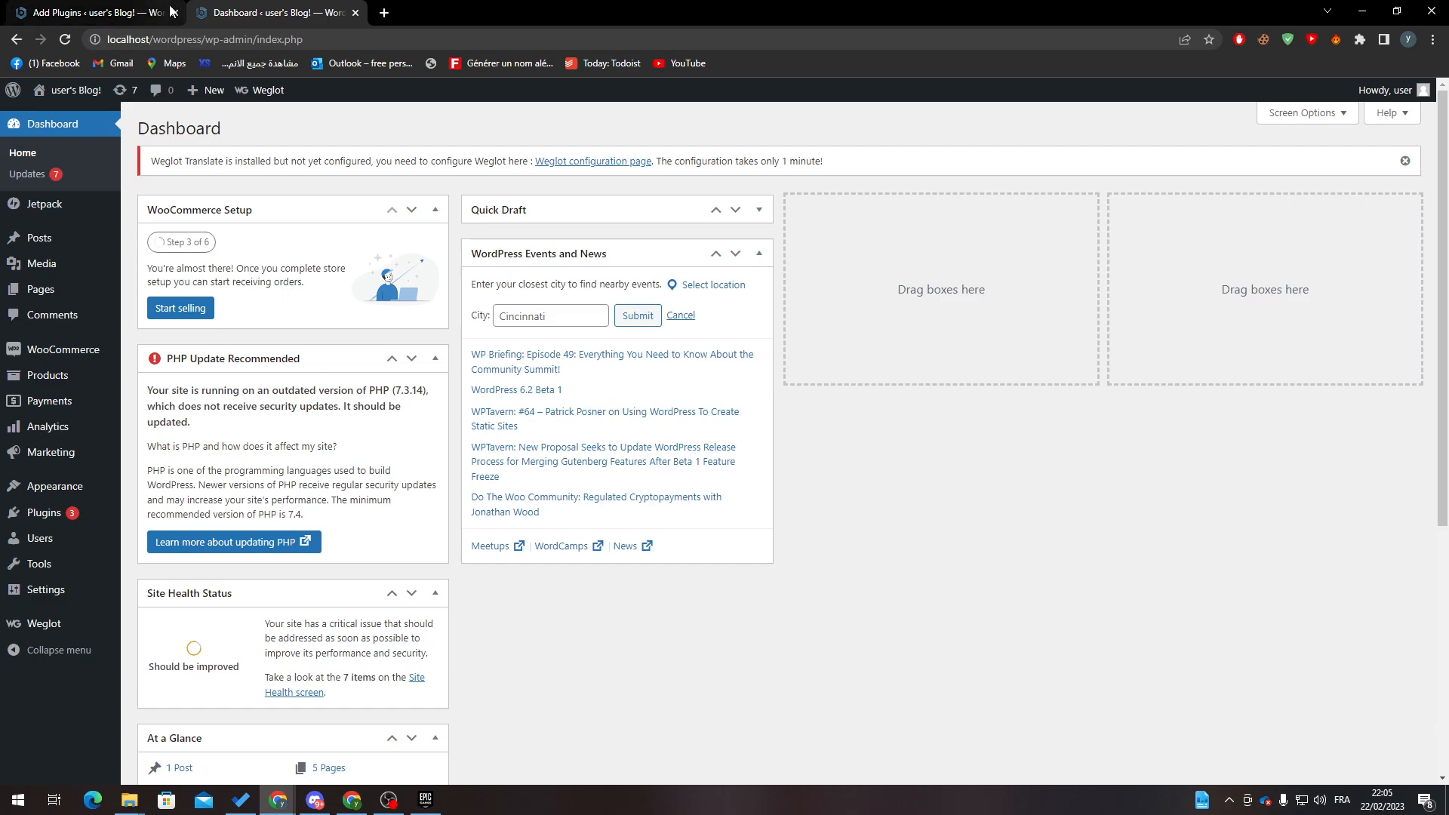
# Close the Add Plugins browser tab so only the Dashboard tab remains.
pyautogui.click(173, 12)
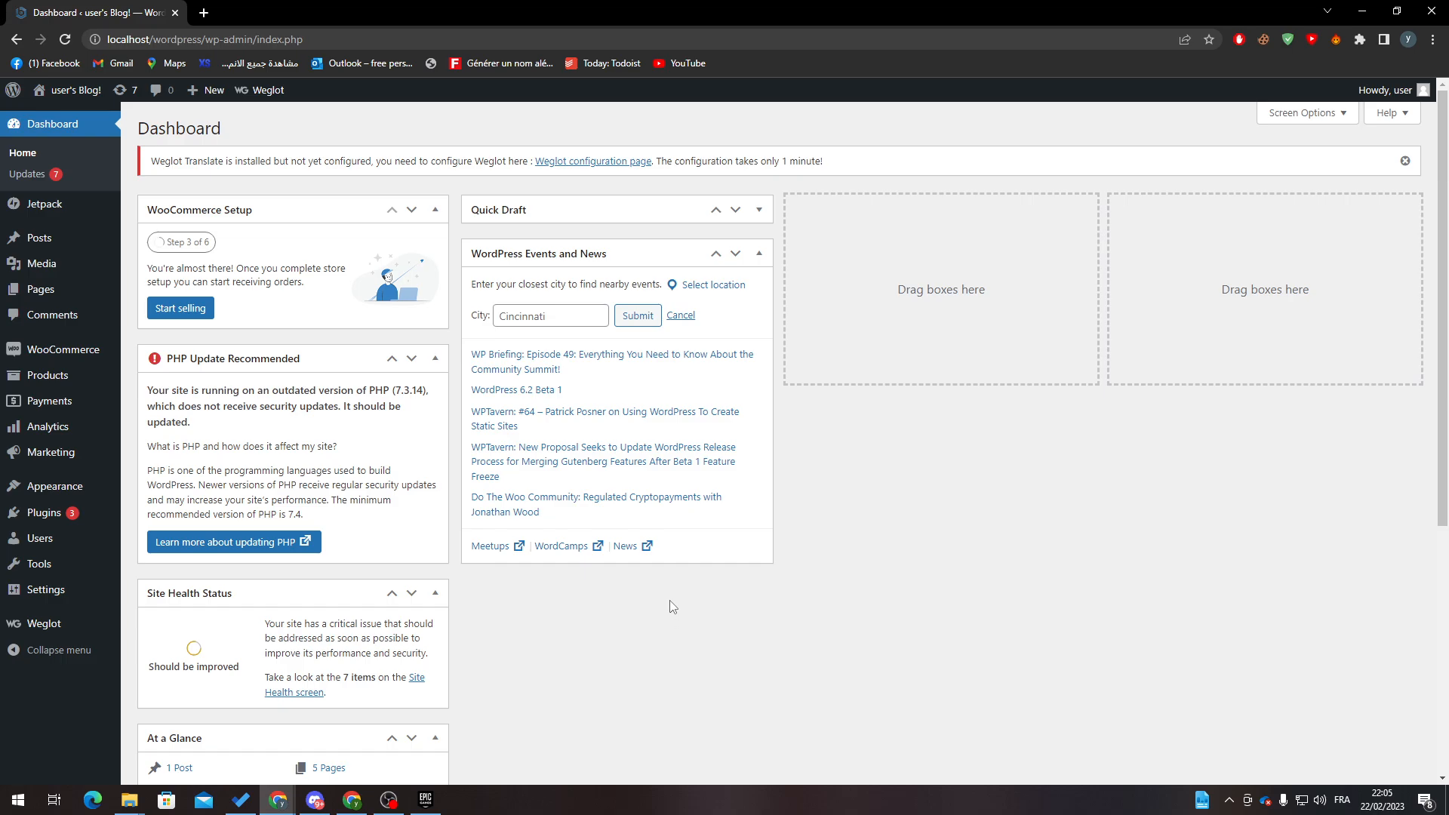
pyautogui.moveTo(662, 596)
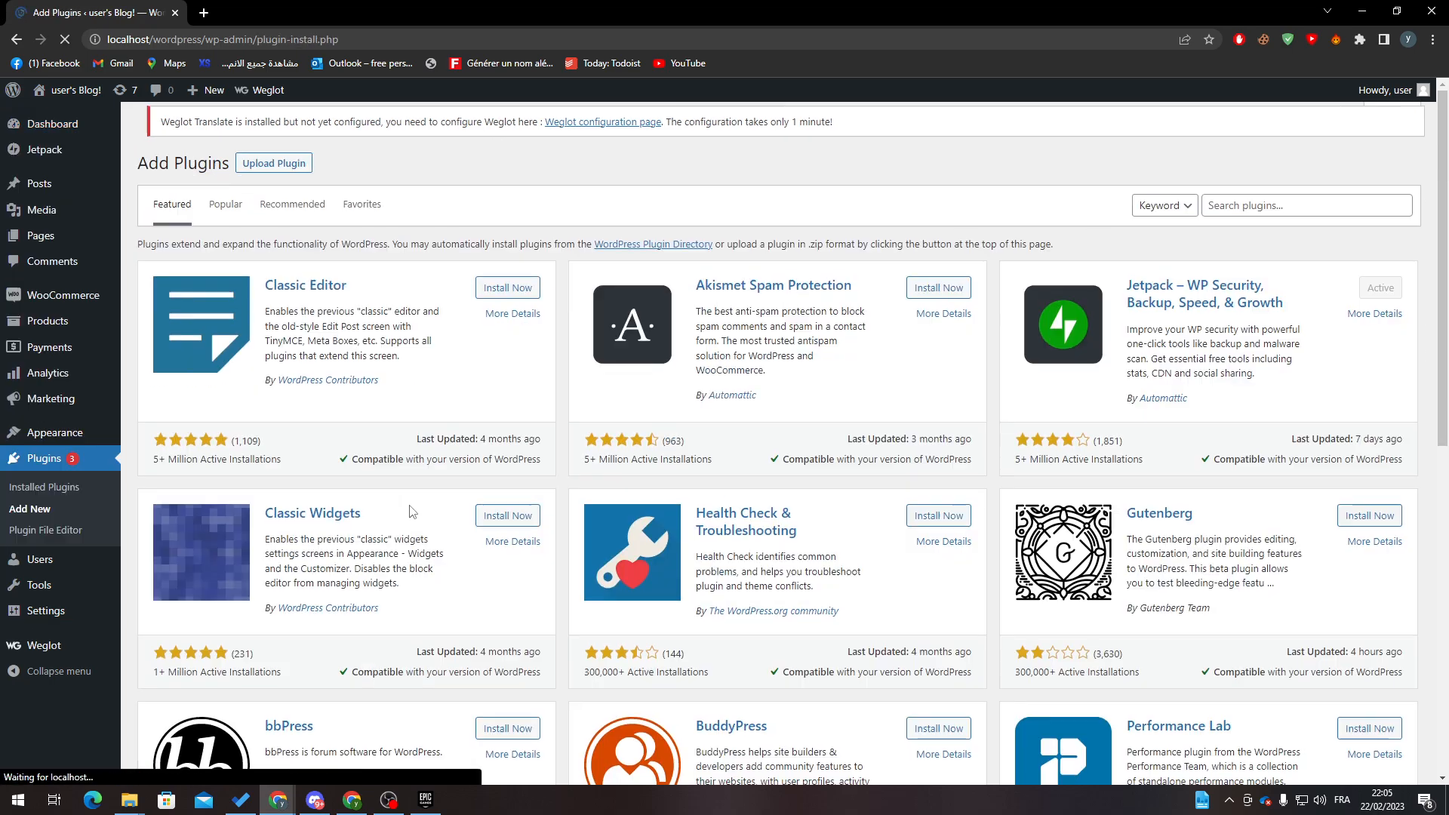
# Search the Add Plugins directory for 'woocommerce'.
pyautogui.write('woocommerce')
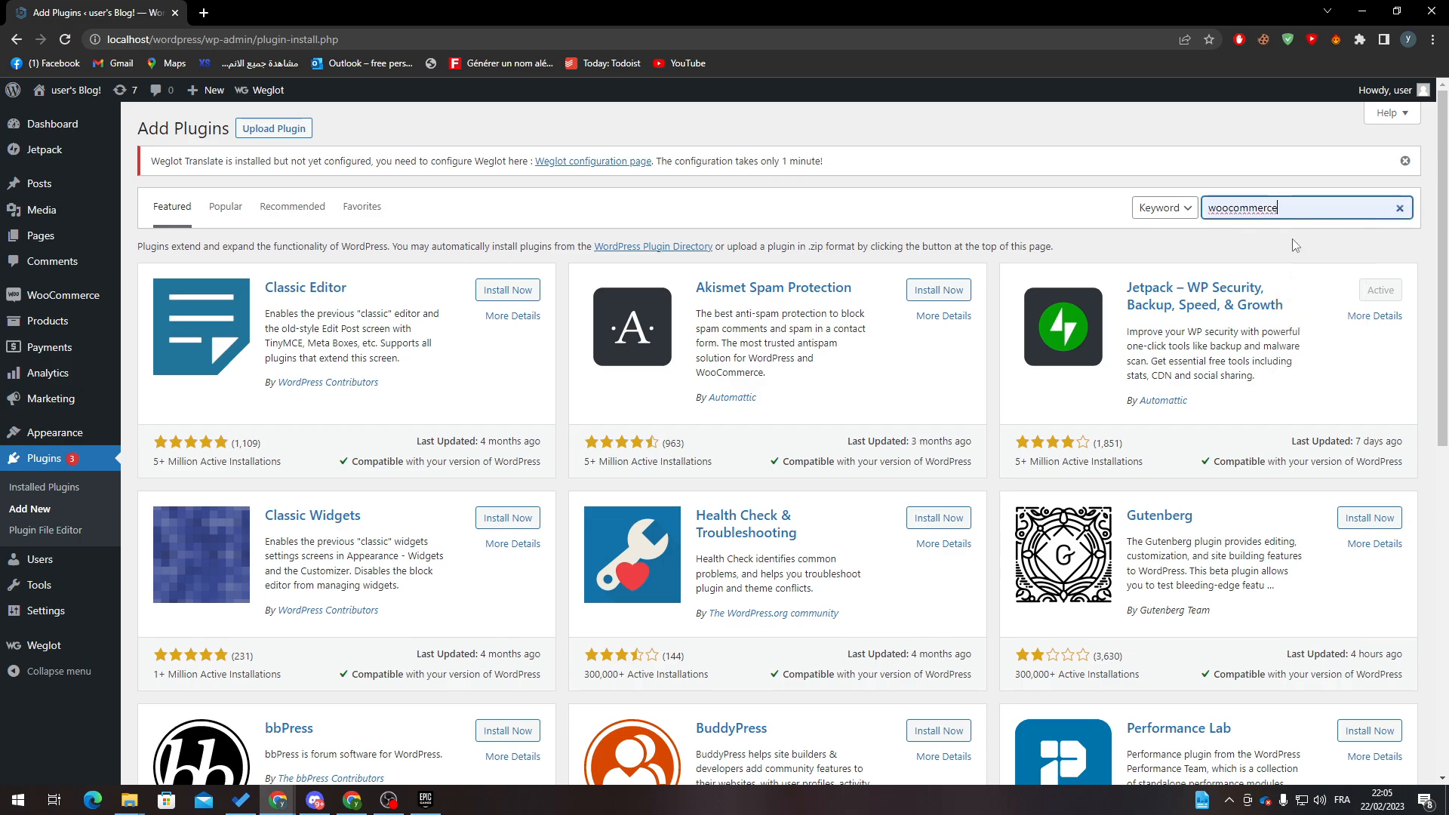
pyautogui.press('Enter')
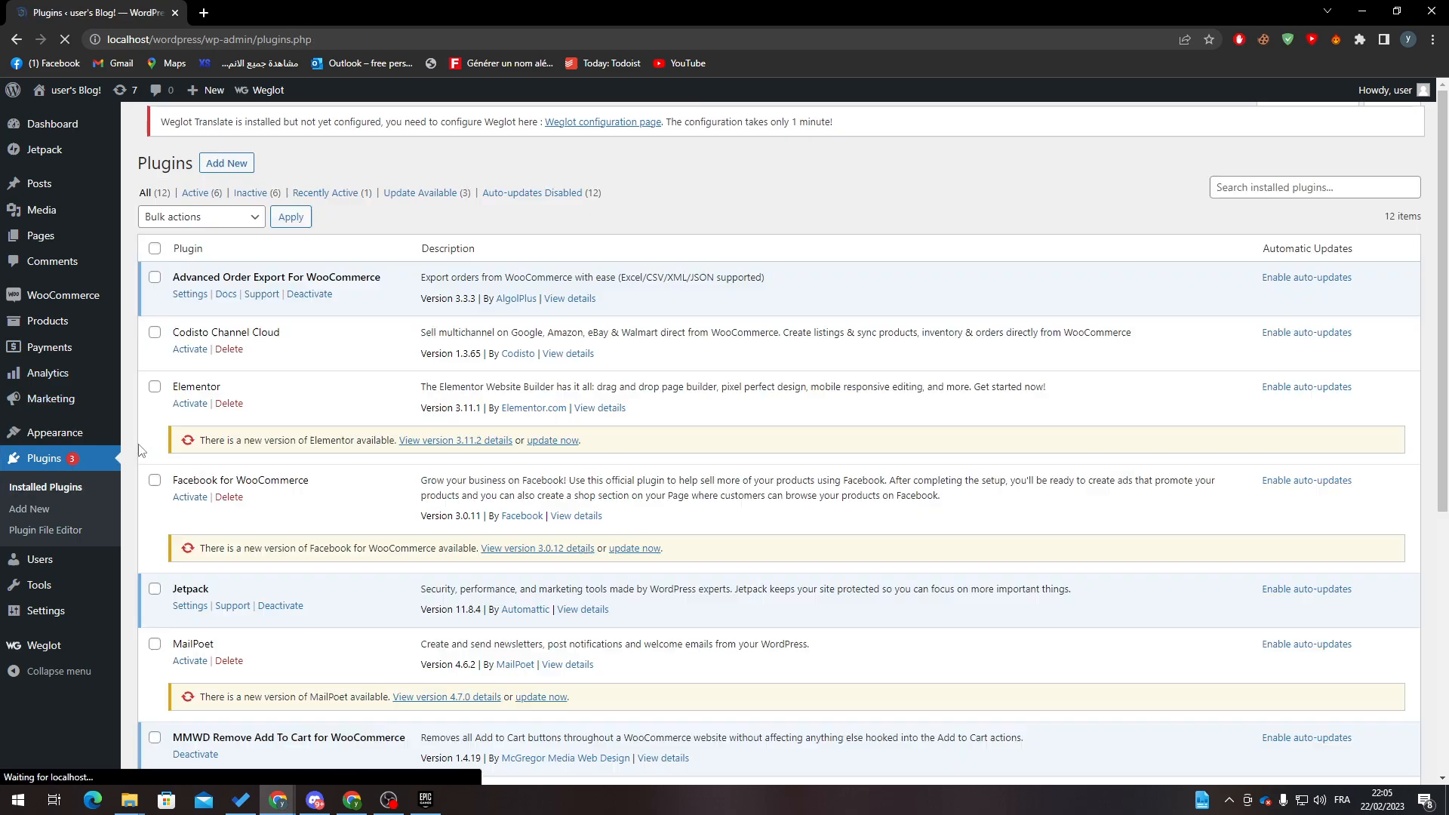
# Filter the installed plugins to Active, then to the six Inactive ones.
pyautogui.click(194, 192)
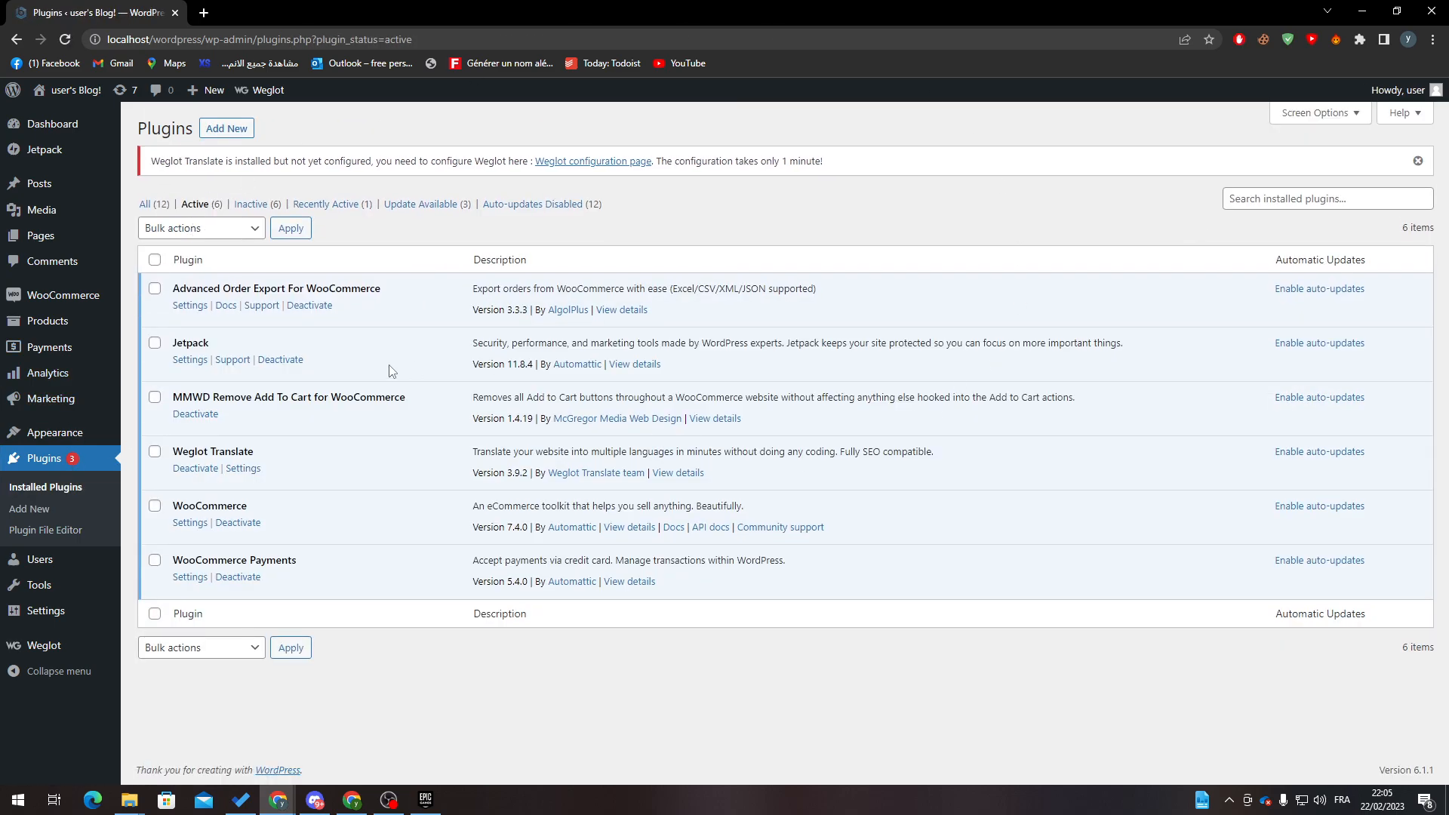
pyautogui.moveTo(273, 511)
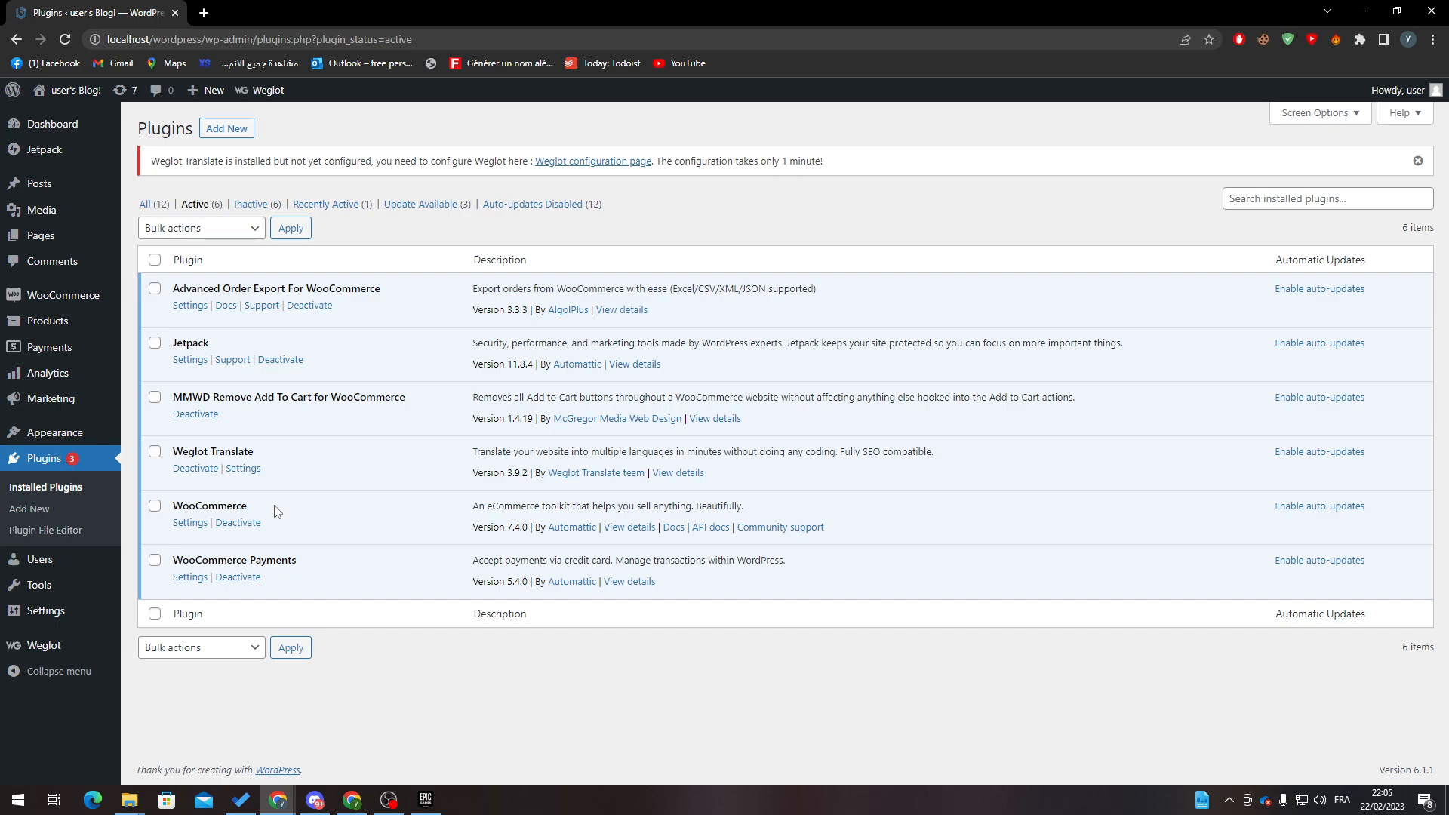
pyautogui.moveTo(325, 490)
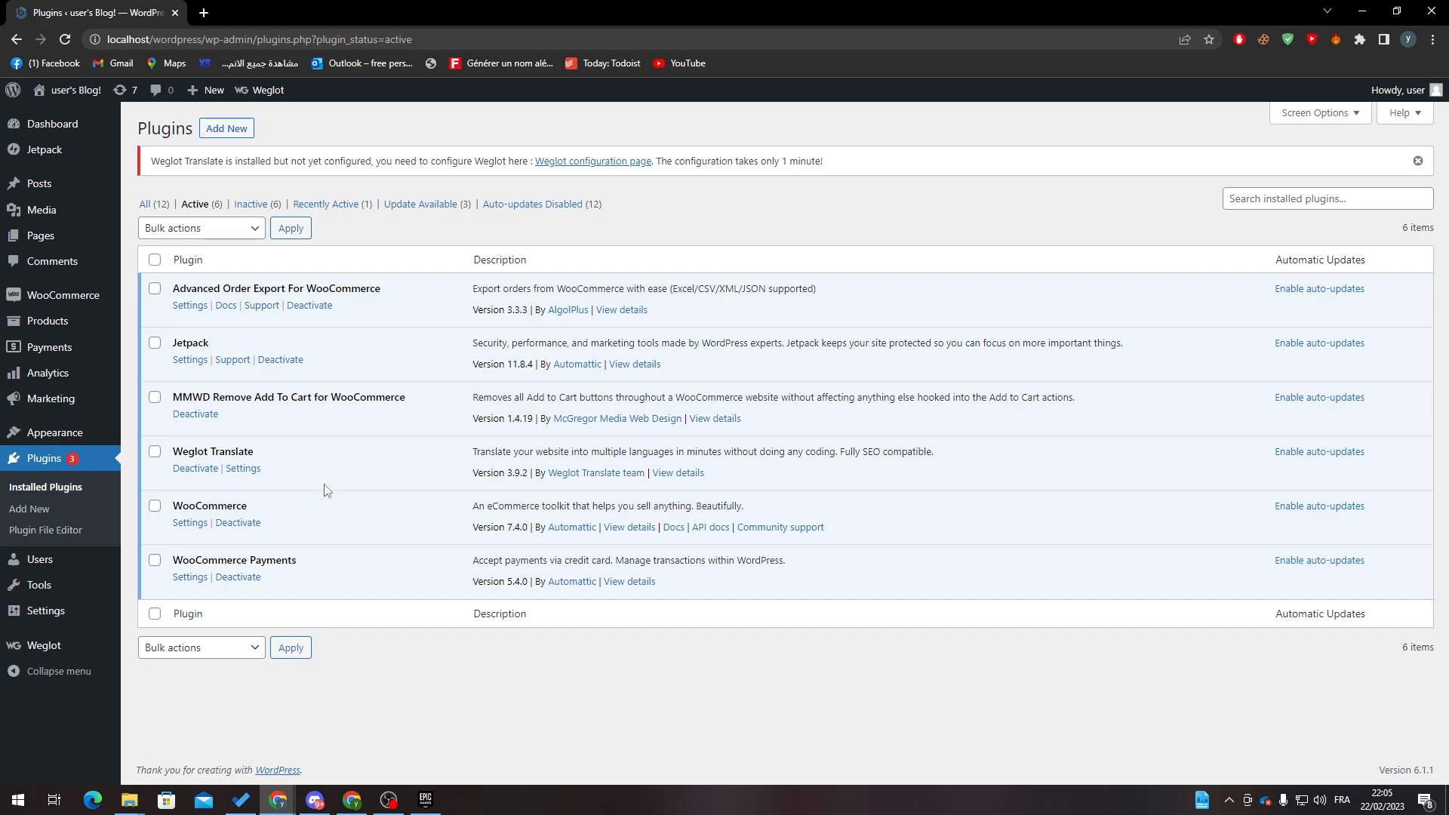
pyautogui.click(250, 204)
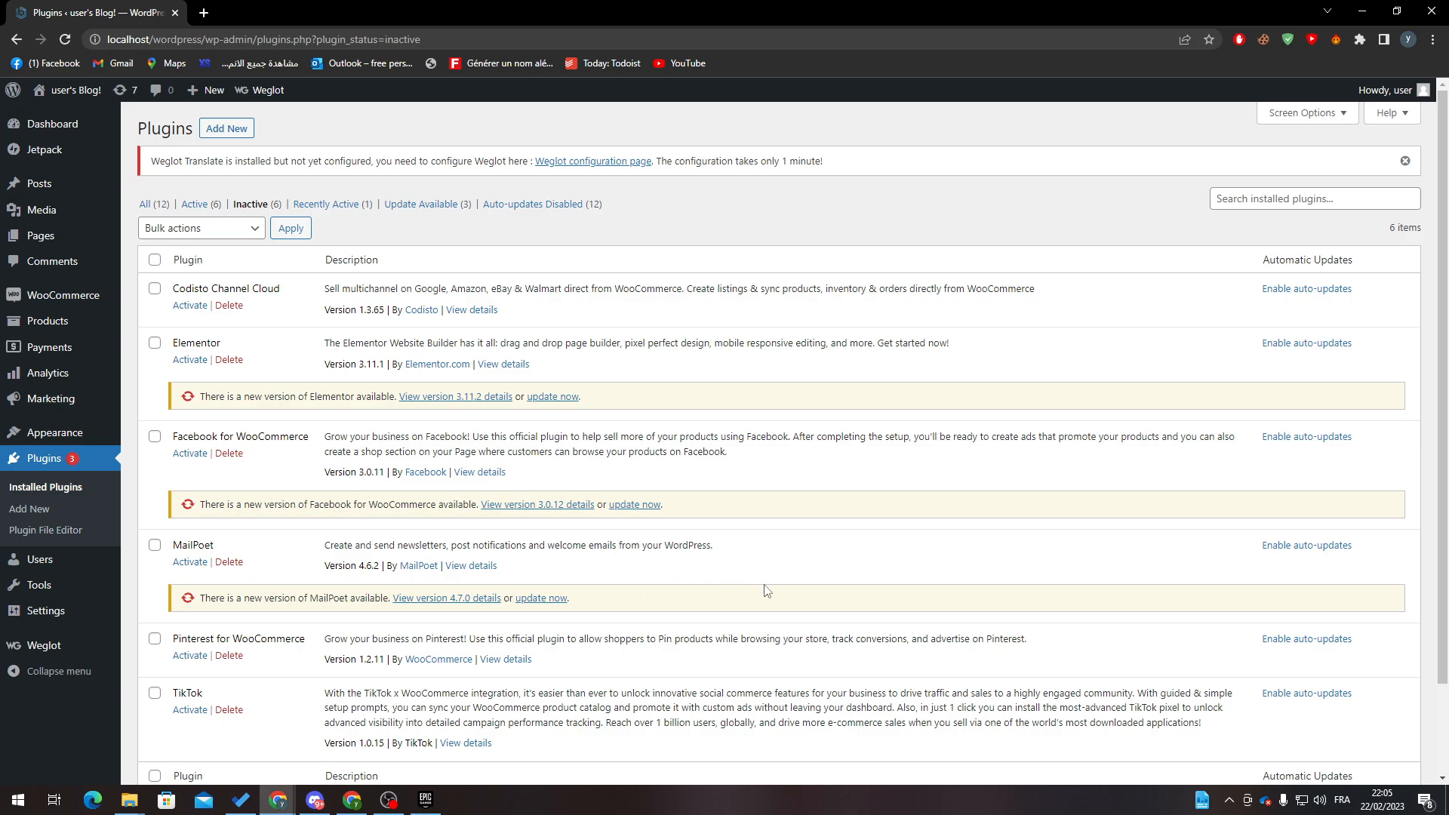
pyautogui.moveTo(46, 63)
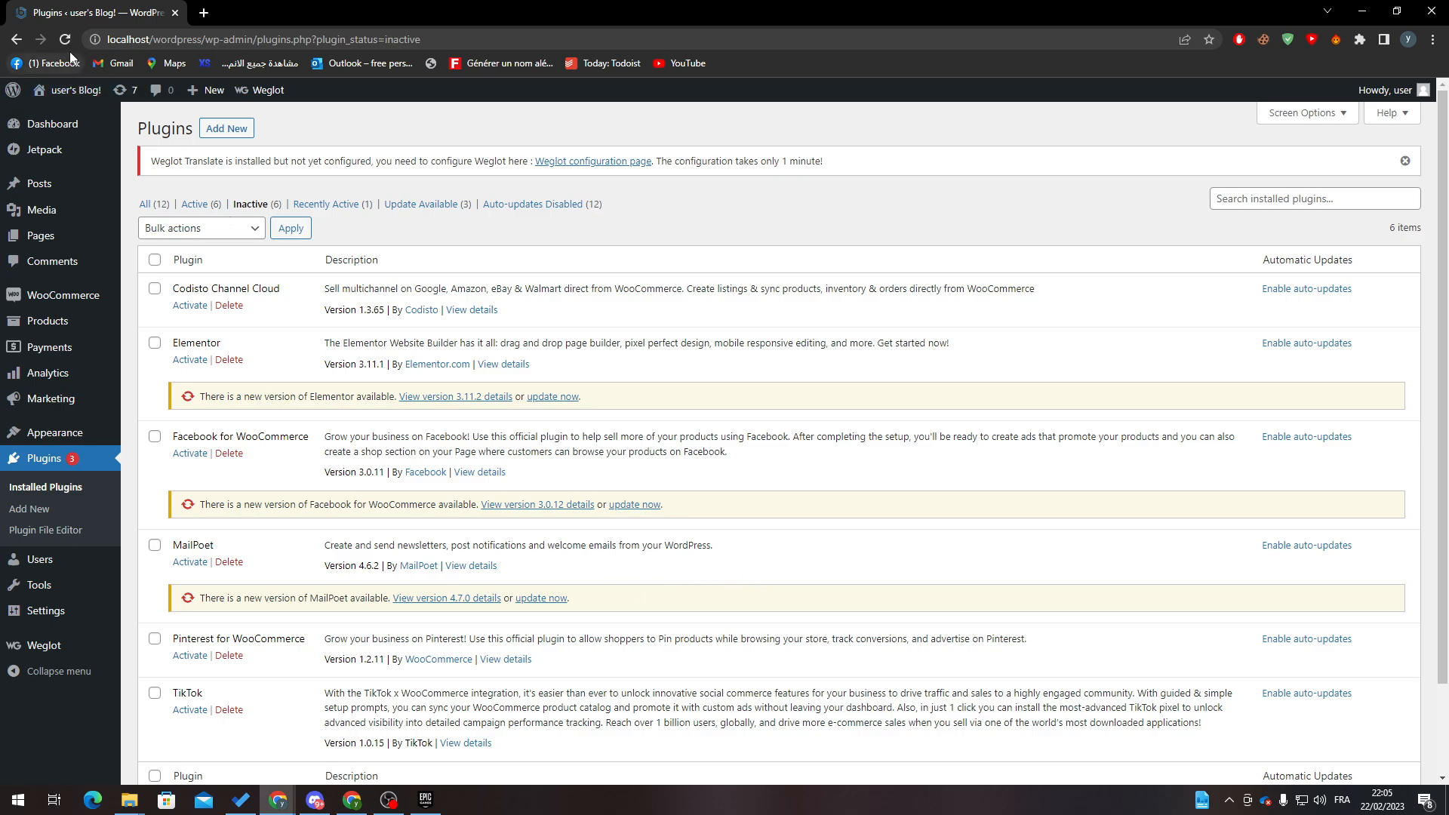
pyautogui.moveTo(261, 273)
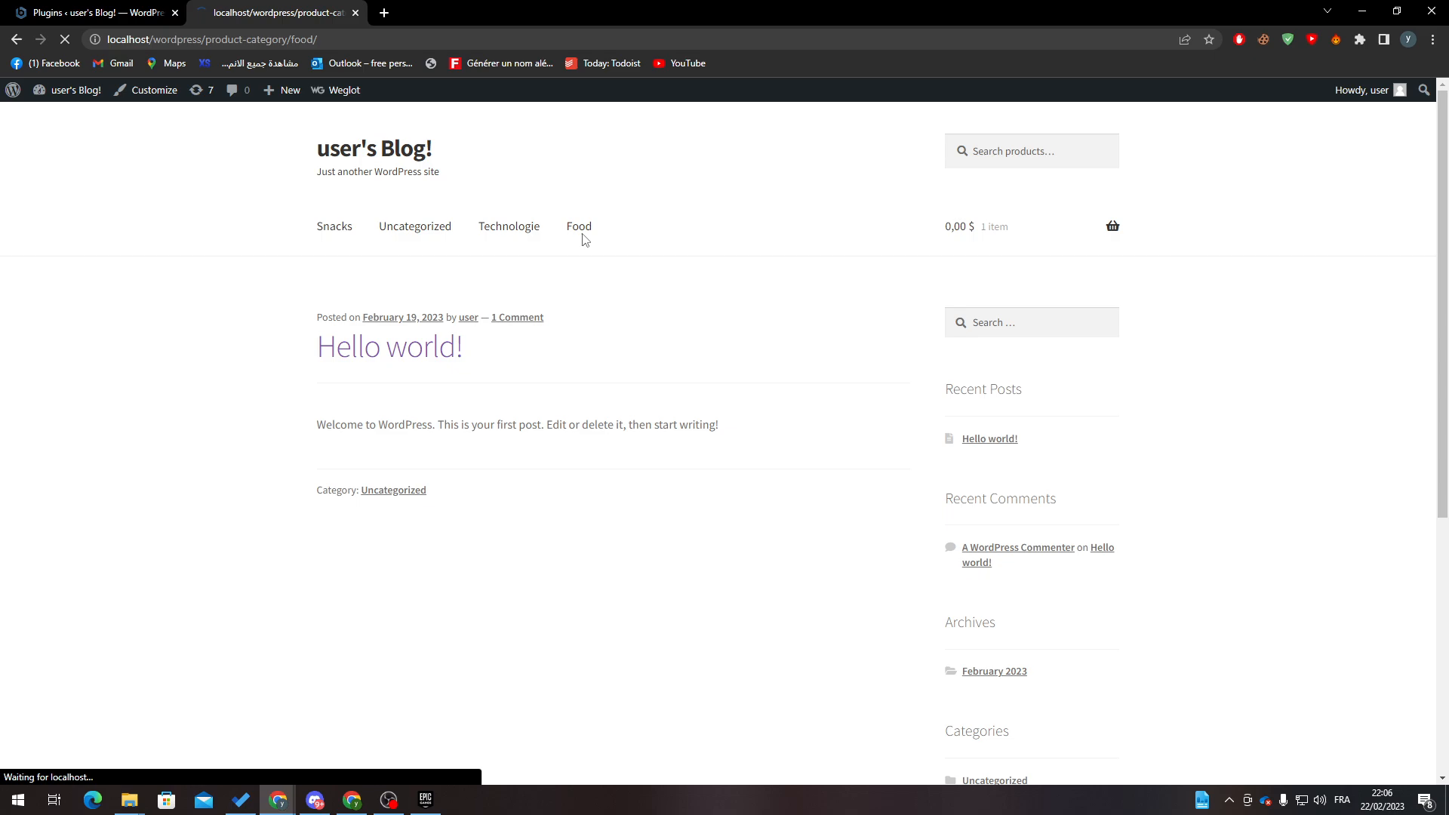
# View the storefront Food category with its Pringles product and revert Chrome's translation to the original wording.
pyautogui.click(579, 227)
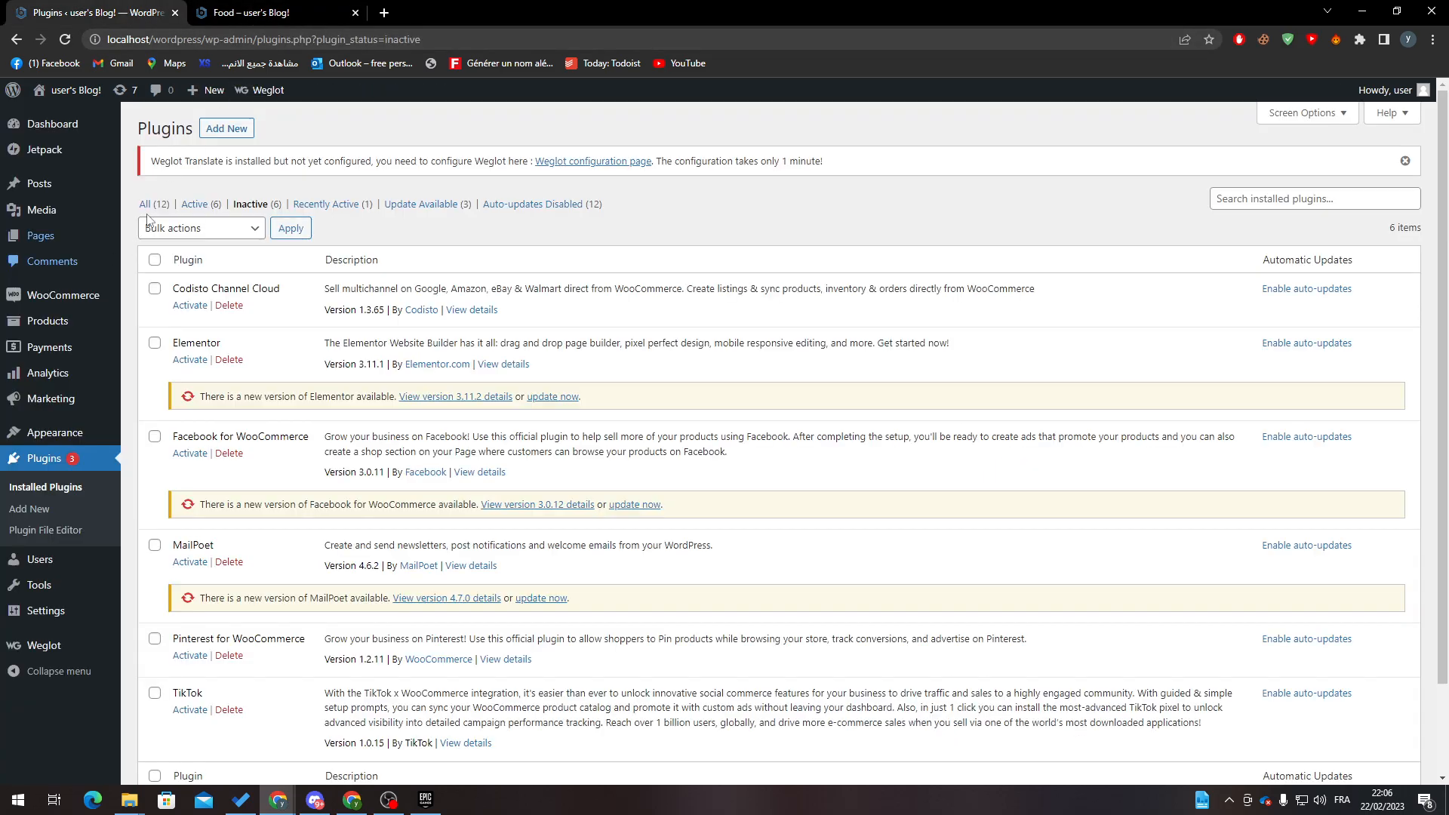
pyautogui.rightClick(704, 329)
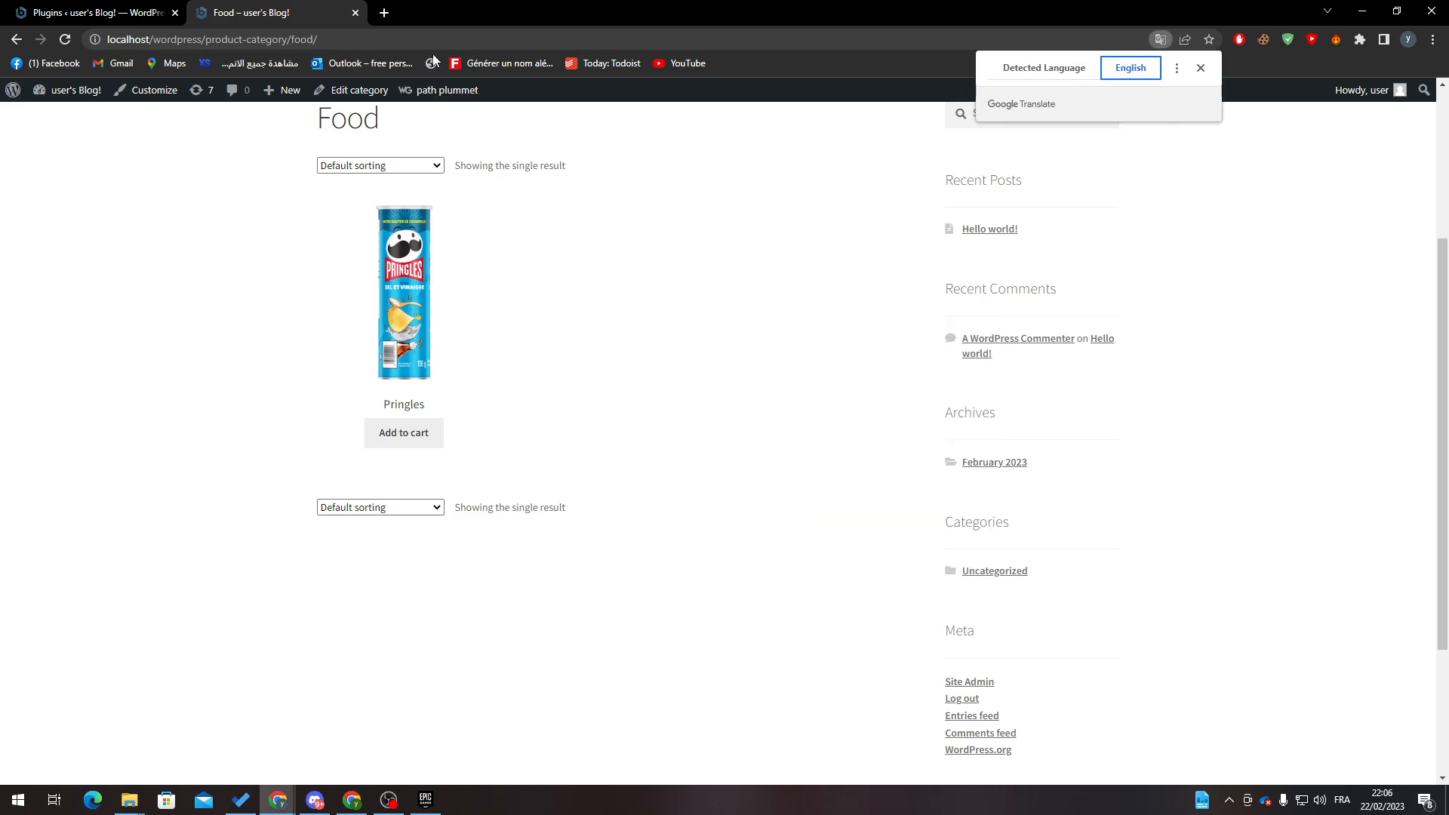
pyautogui.moveTo(721, 166)
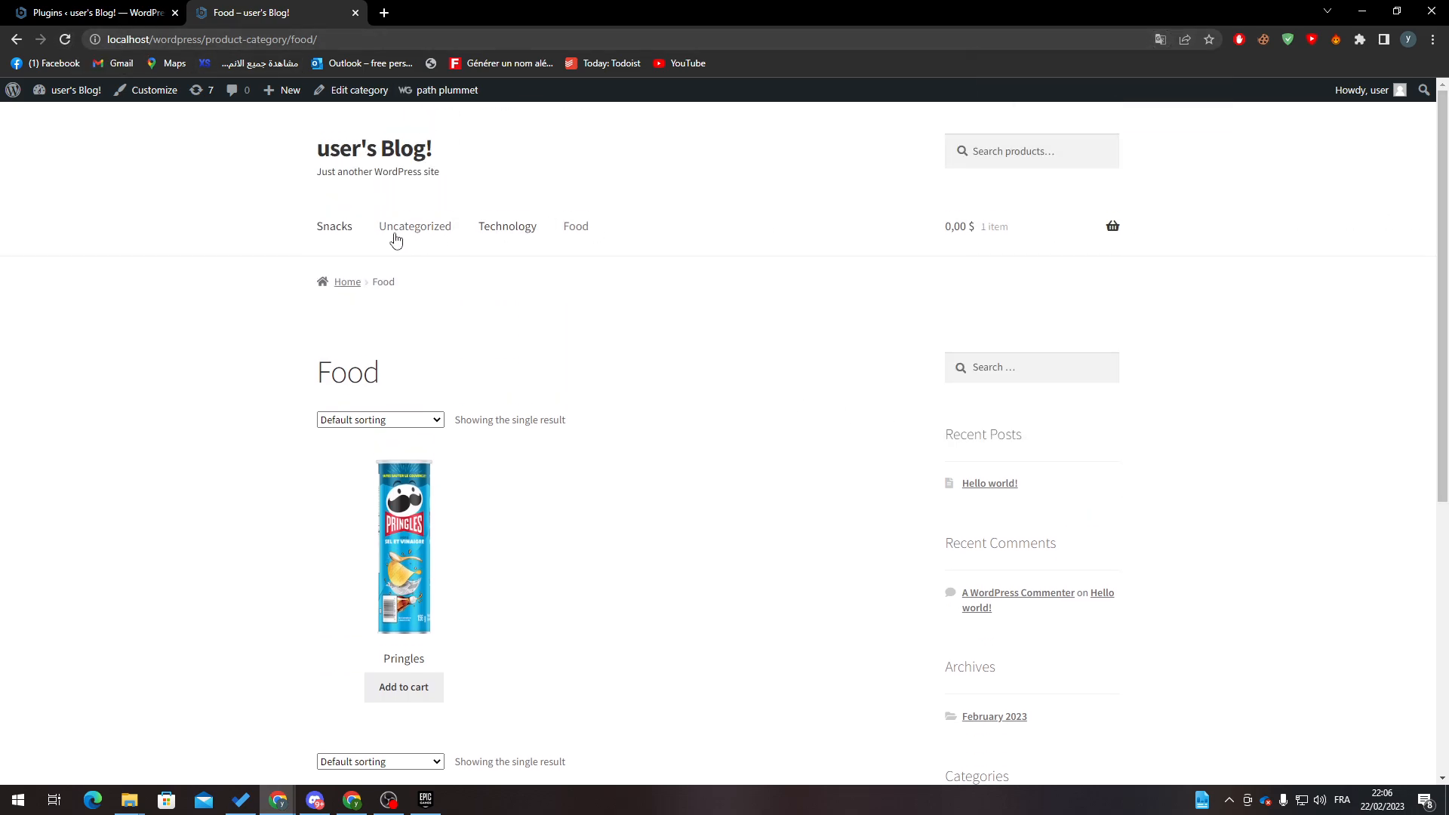
pyautogui.rightClick(673, 349)
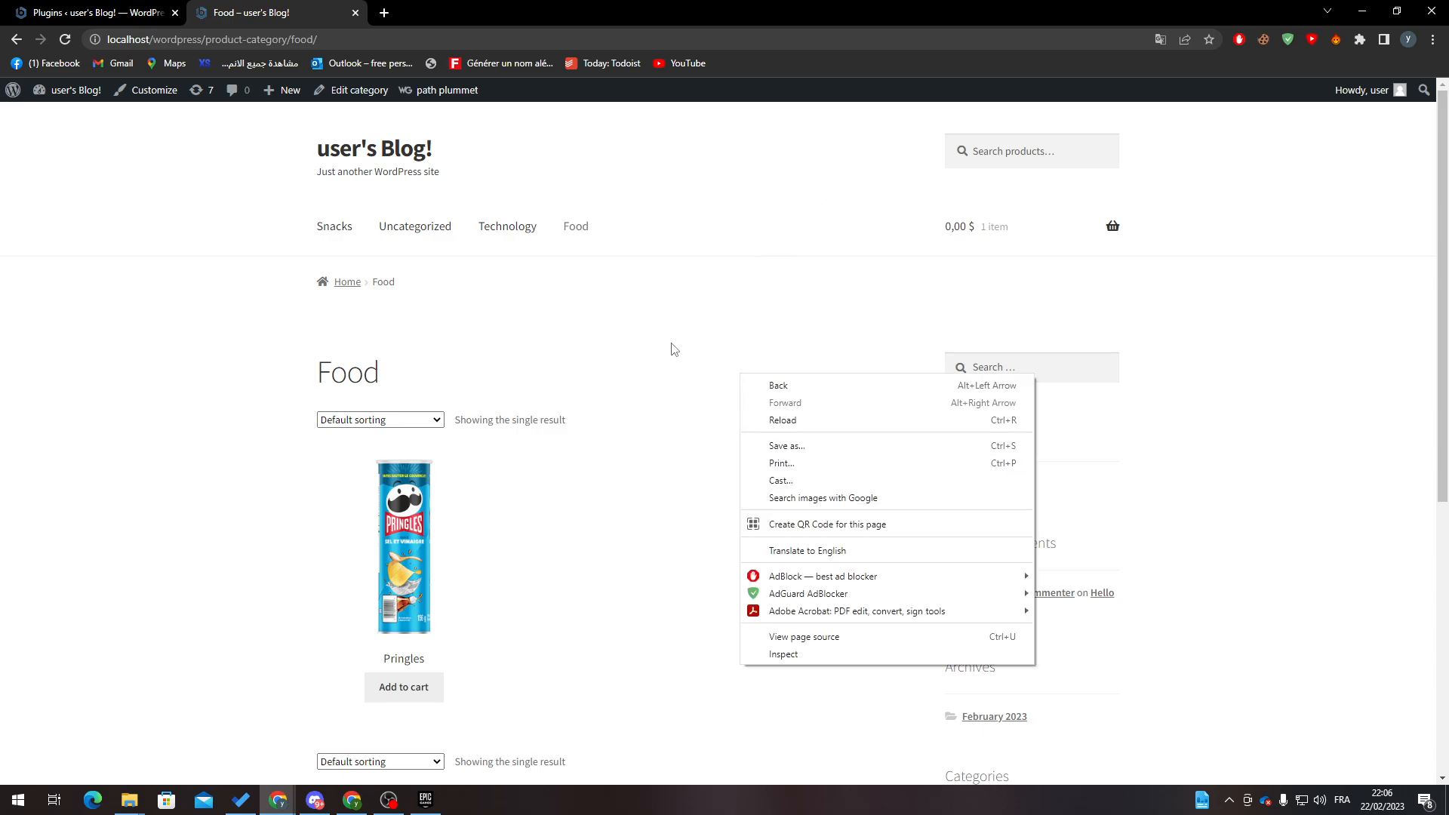
pyautogui.click(65, 39)
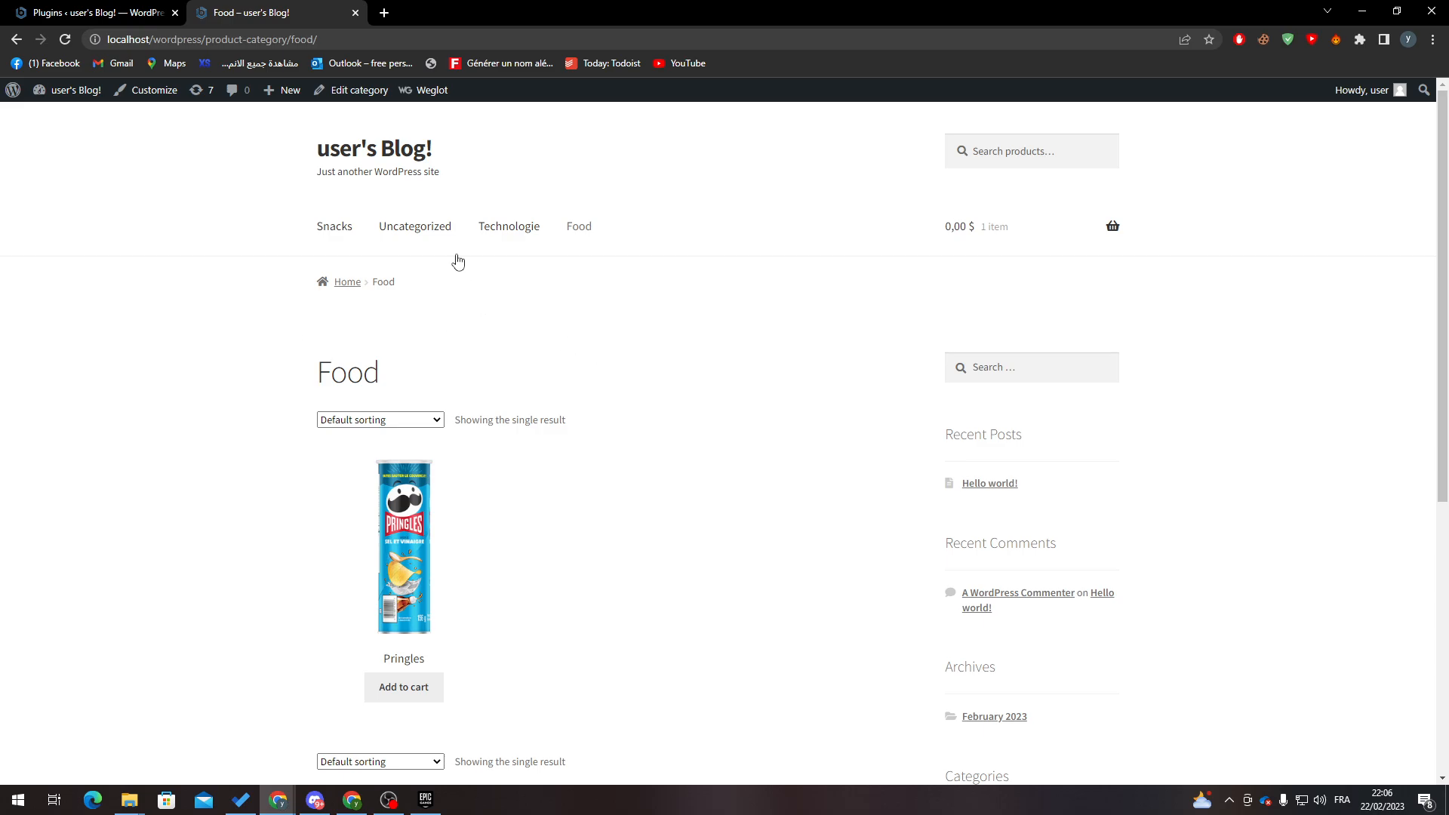
pyautogui.click(92, 12)
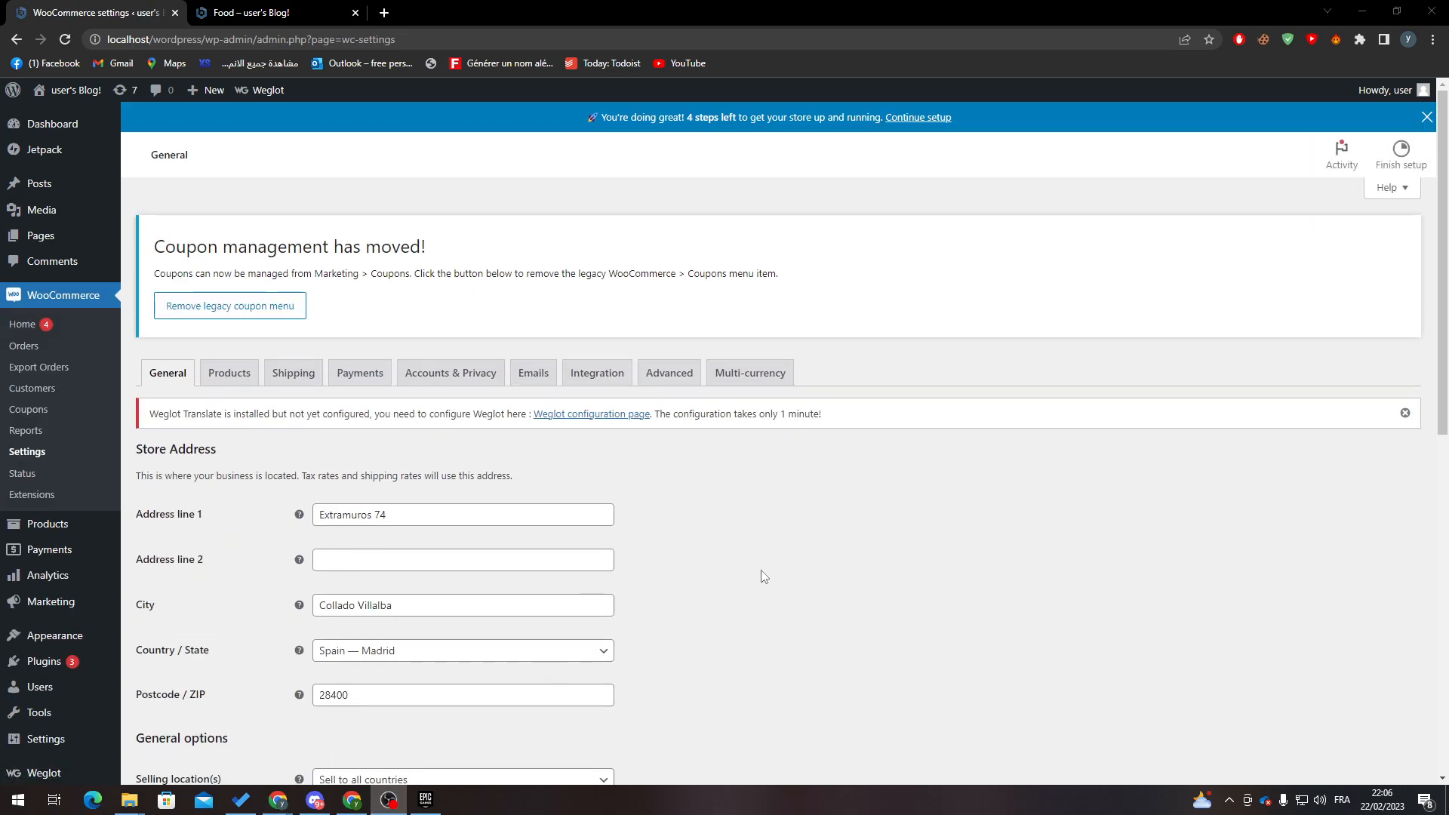
# Review WooCommerce's Multi-currency settings, then the Advanced page setup and account endpoints.
pyautogui.scroll(-3)
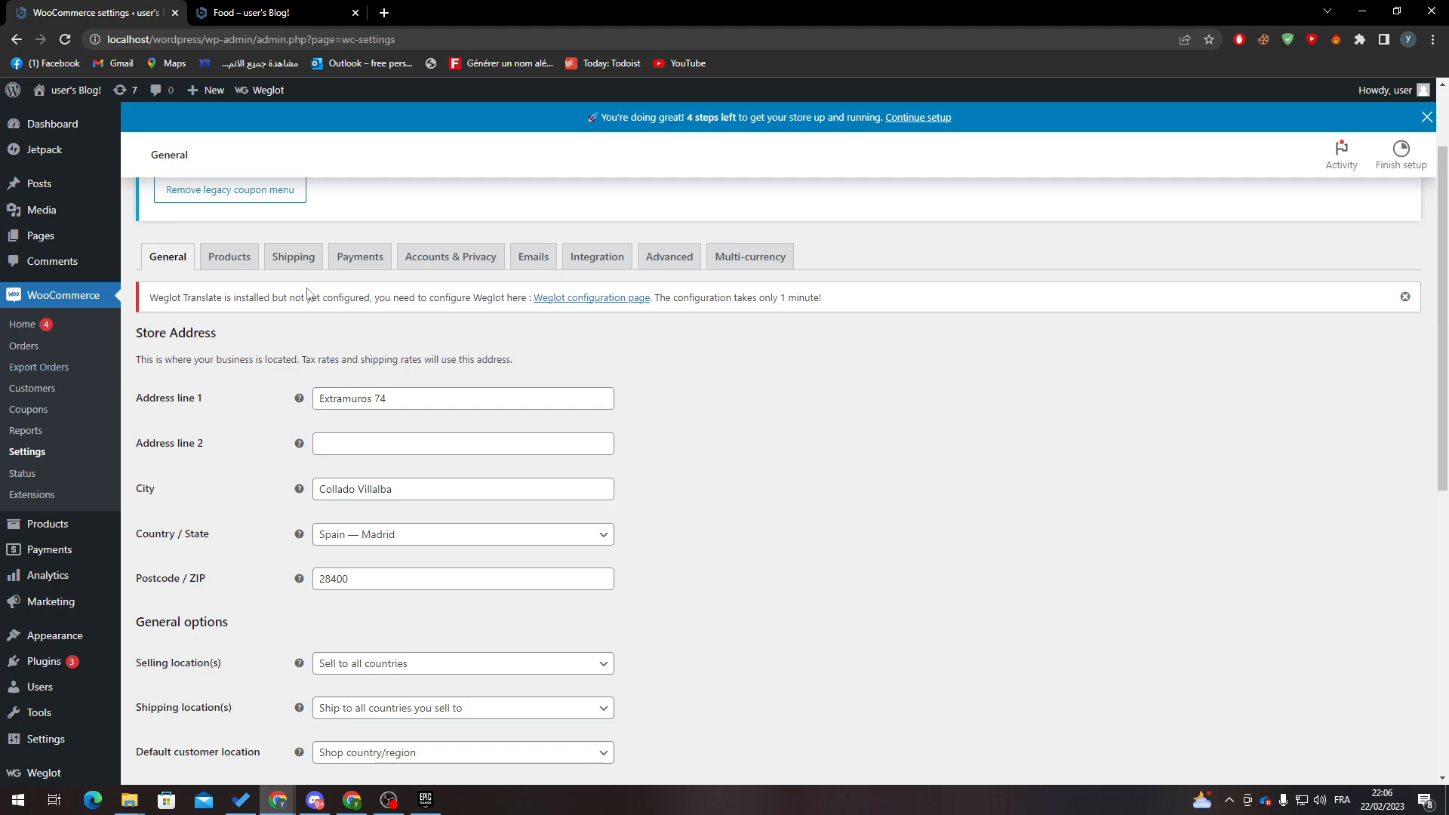
pyautogui.click(228, 256)
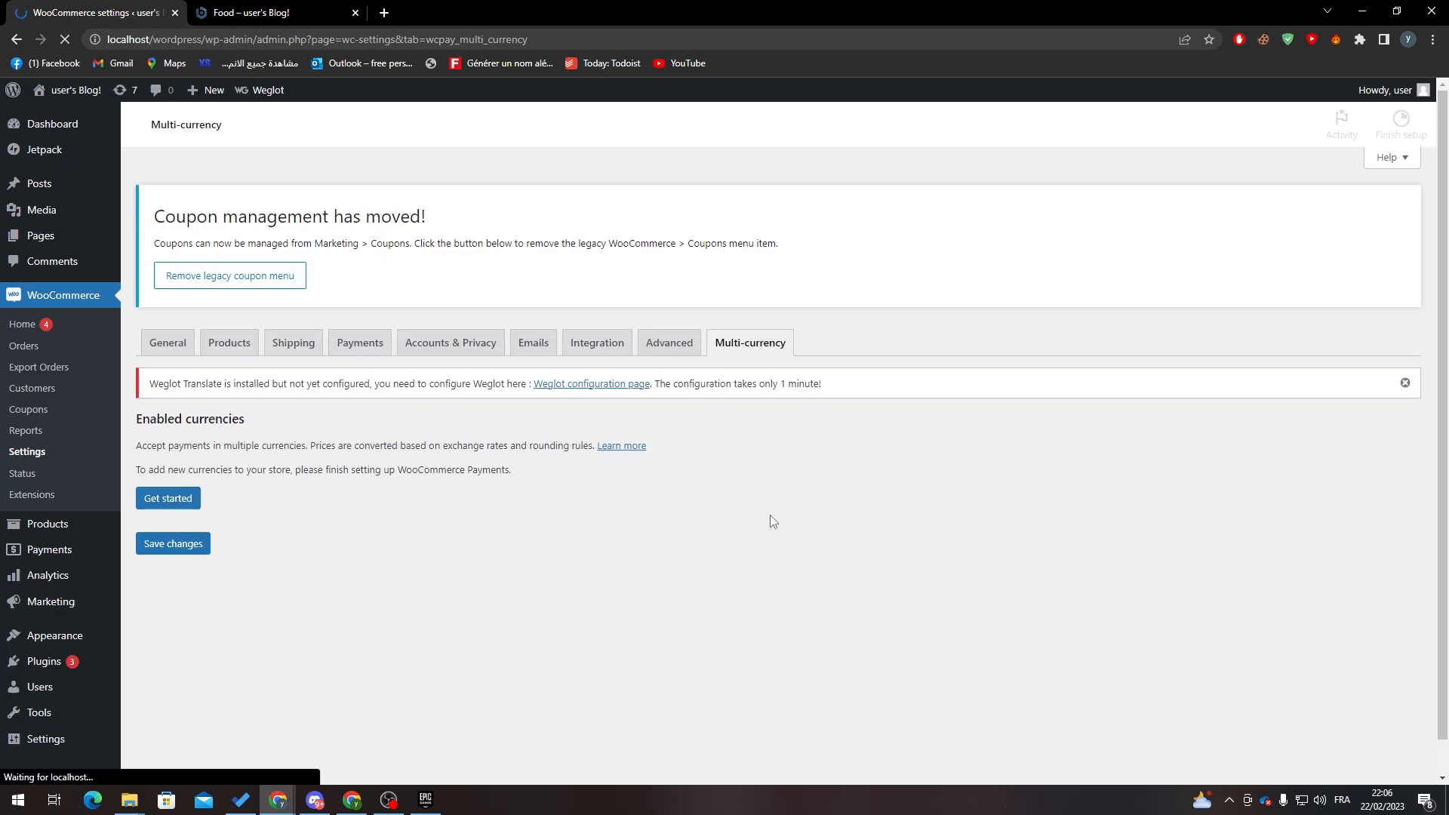
pyautogui.click(669, 342)
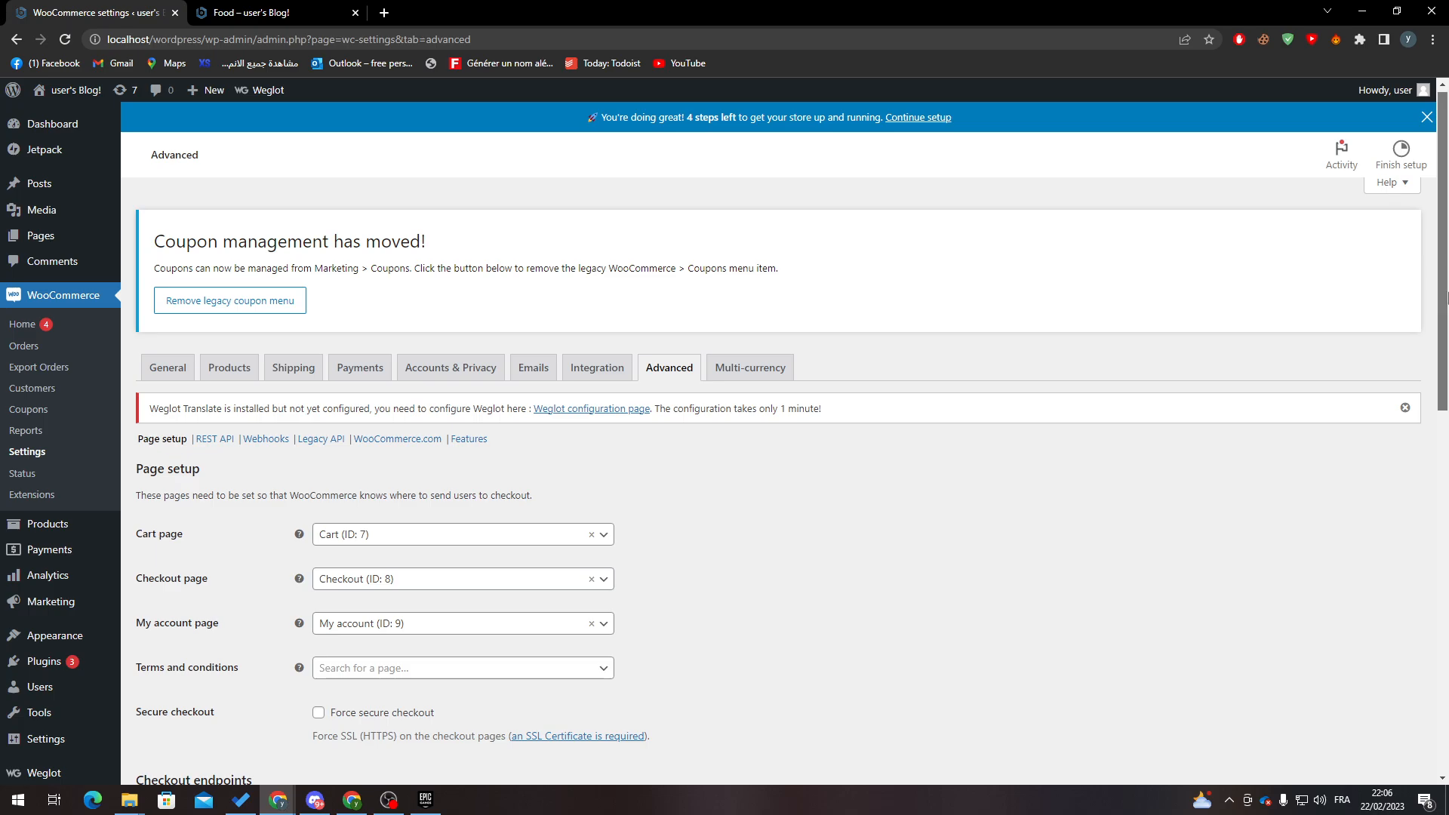
pyautogui.scroll(-3)
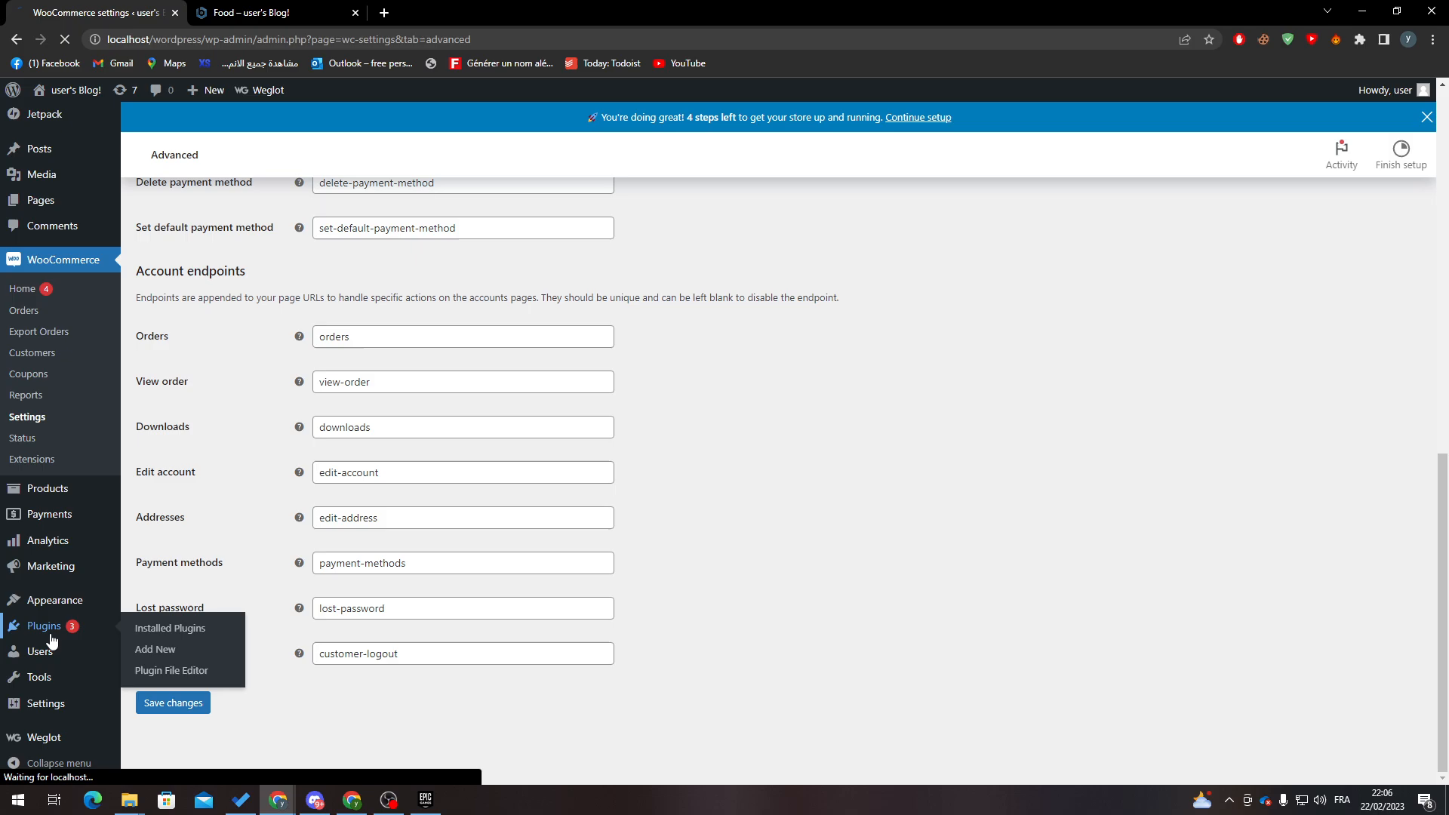
# Search the plugin directory for 'woocommerce translator' and browse the results.
pyautogui.click(169, 627)
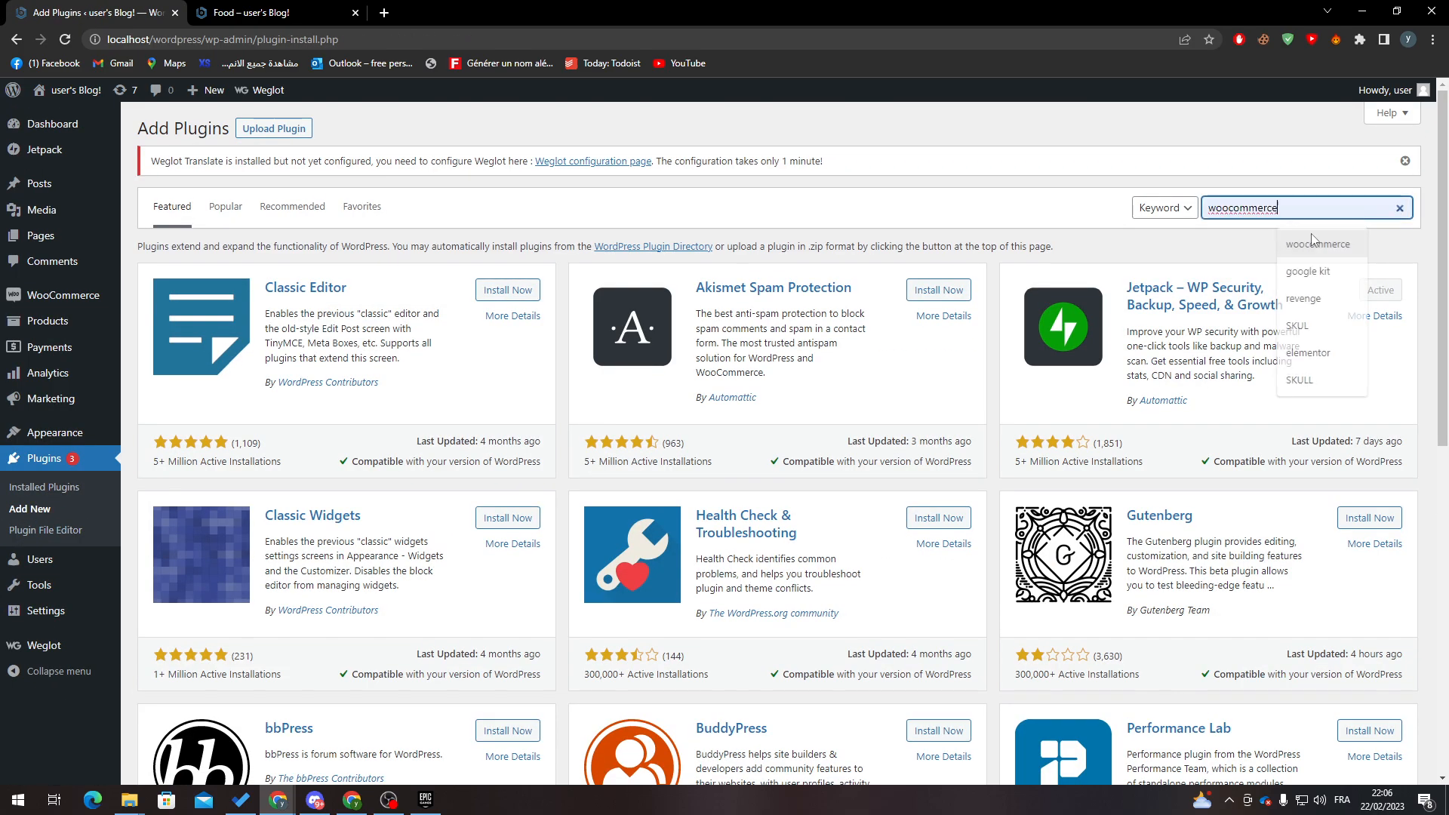
pyautogui.write(' translator')
pyautogui.press('Enter')
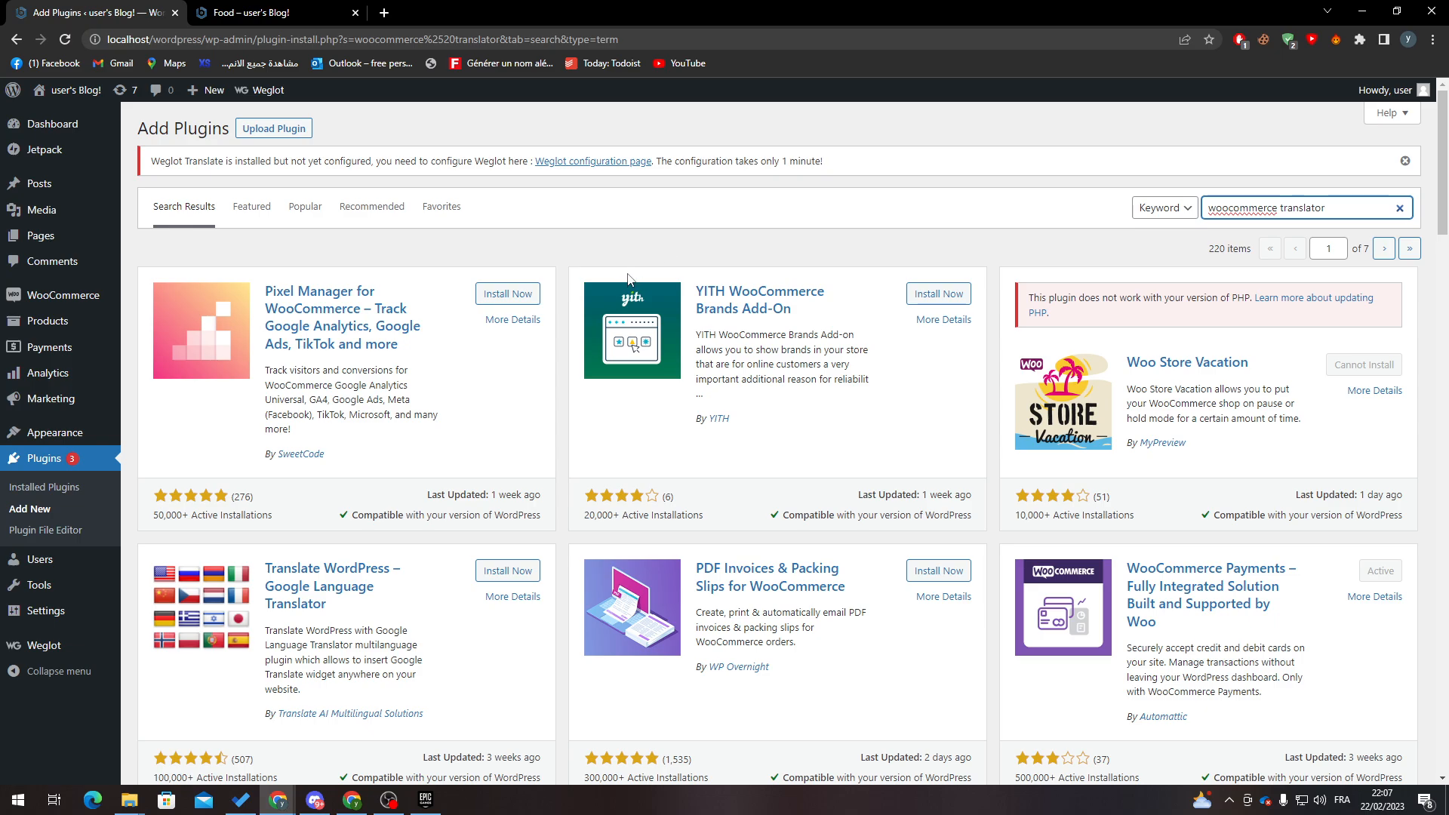
pyautogui.moveTo(720, 289)
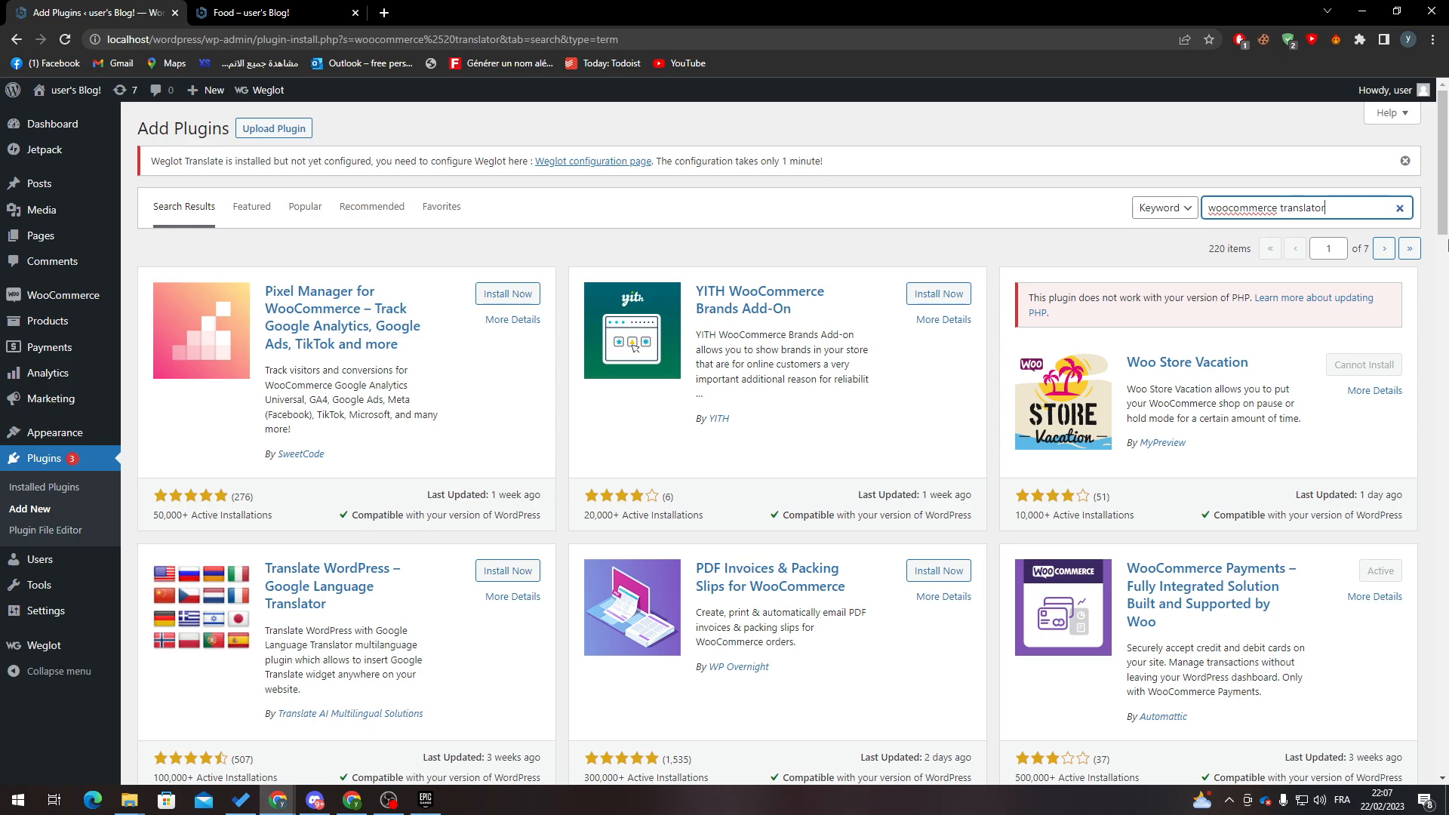
pyautogui.scroll(-3)
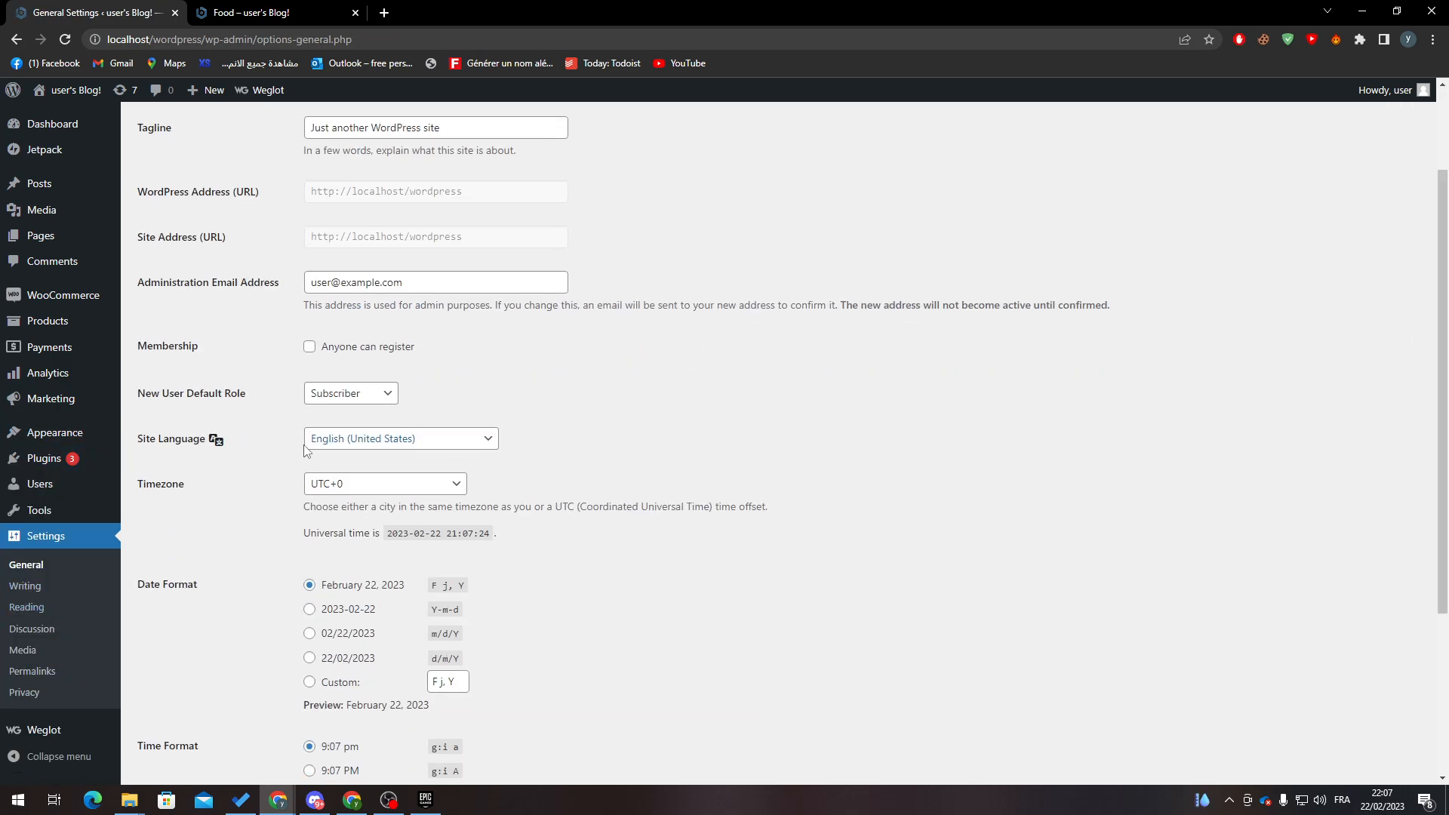
# Review the Site Language options and keep English (United States), then view the date and time formats.
pyautogui.click(400, 437)
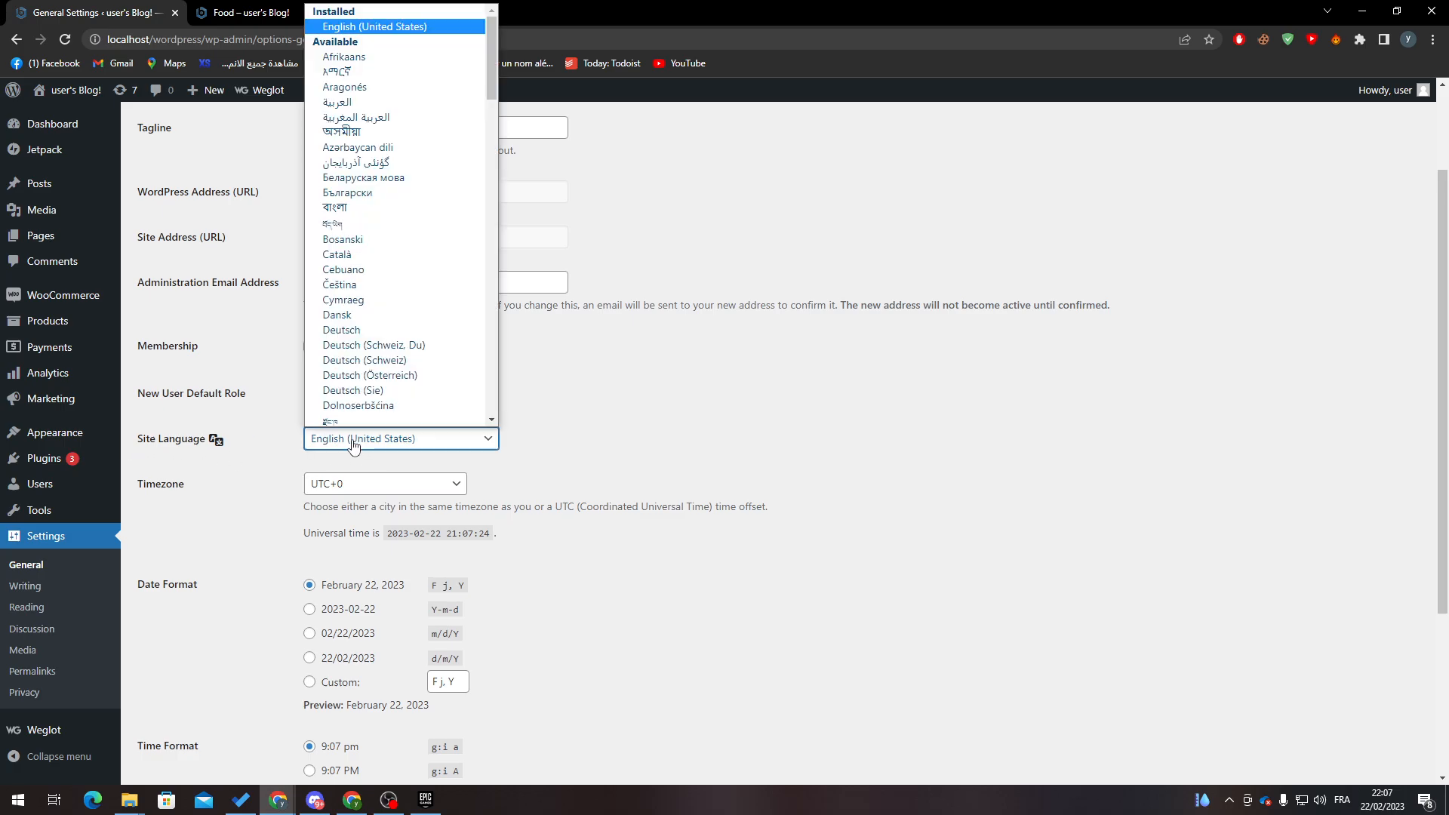
pyautogui.click(399, 438)
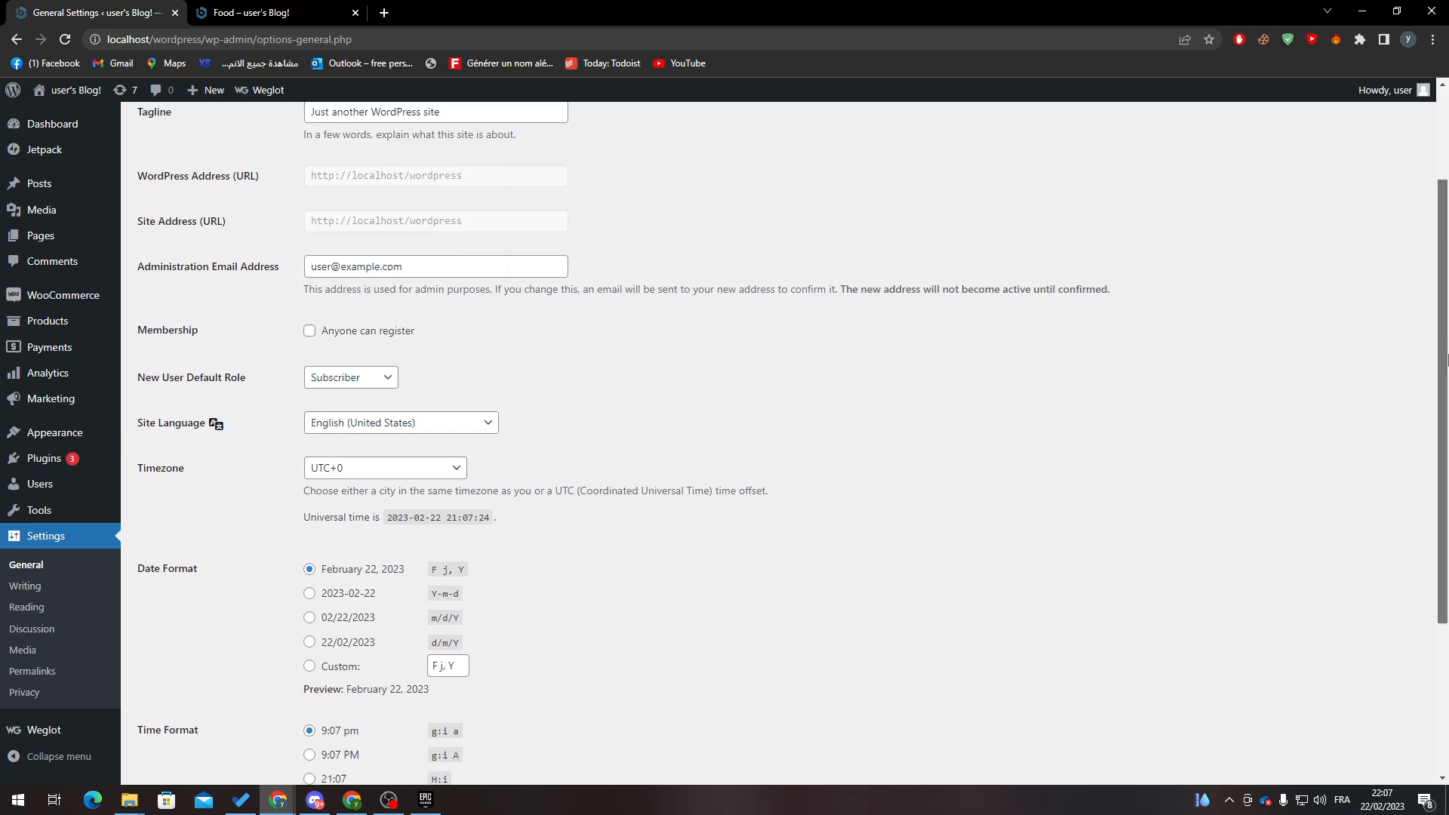
pyautogui.scroll(-3)
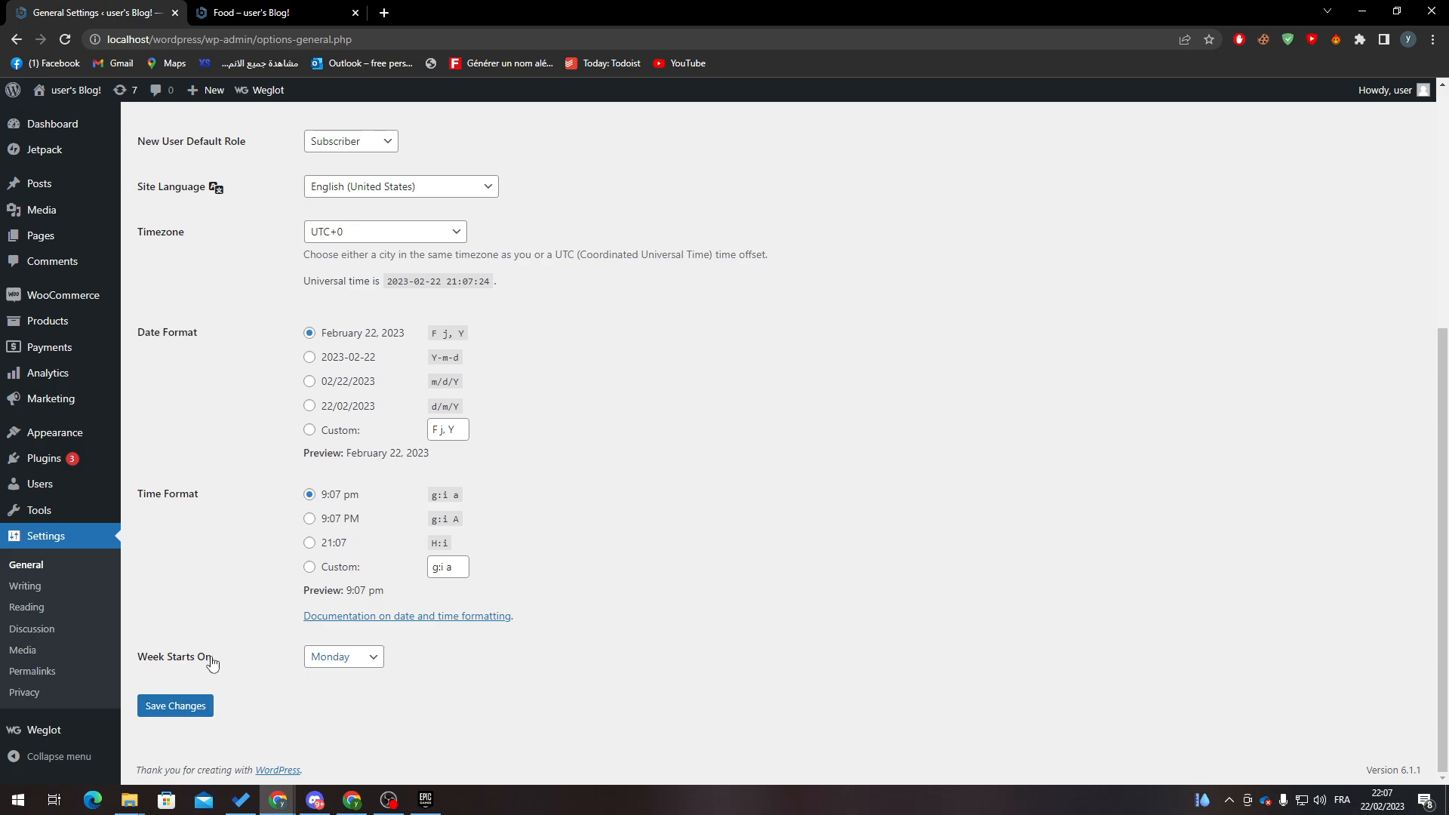